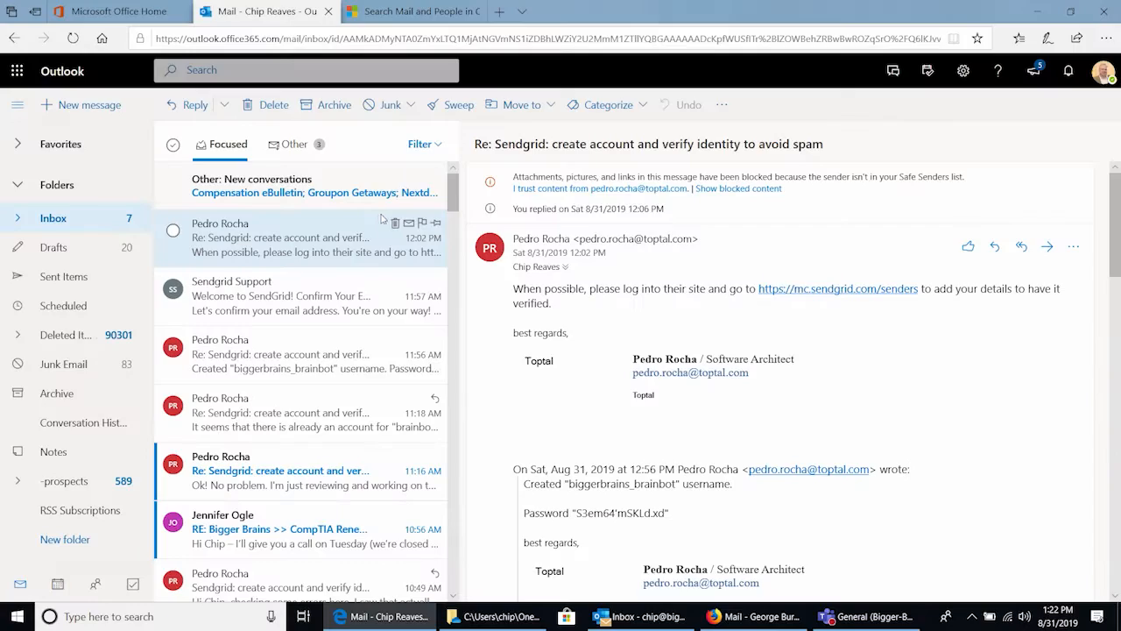
mouse_move(336, 115)
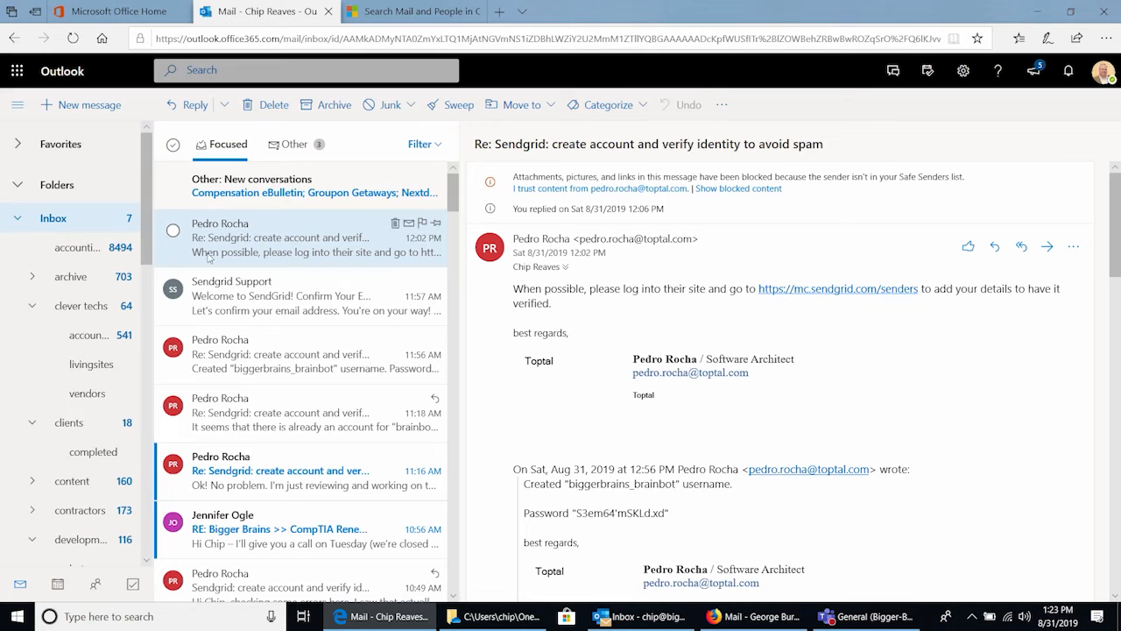
mouse_move(98, 194)
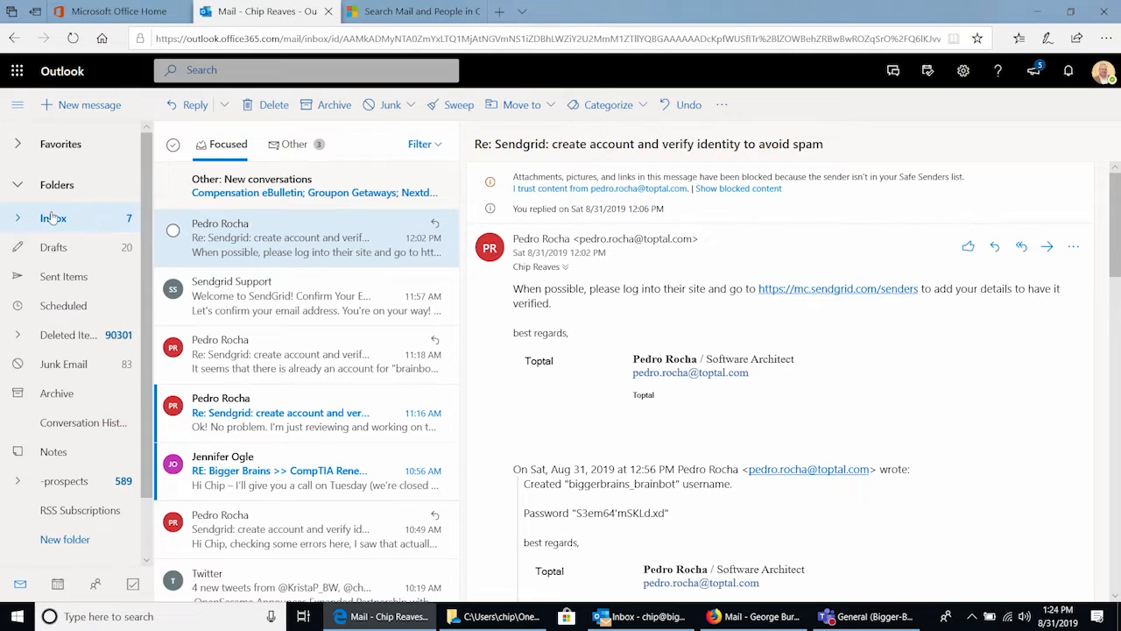
mouse_move(58, 400)
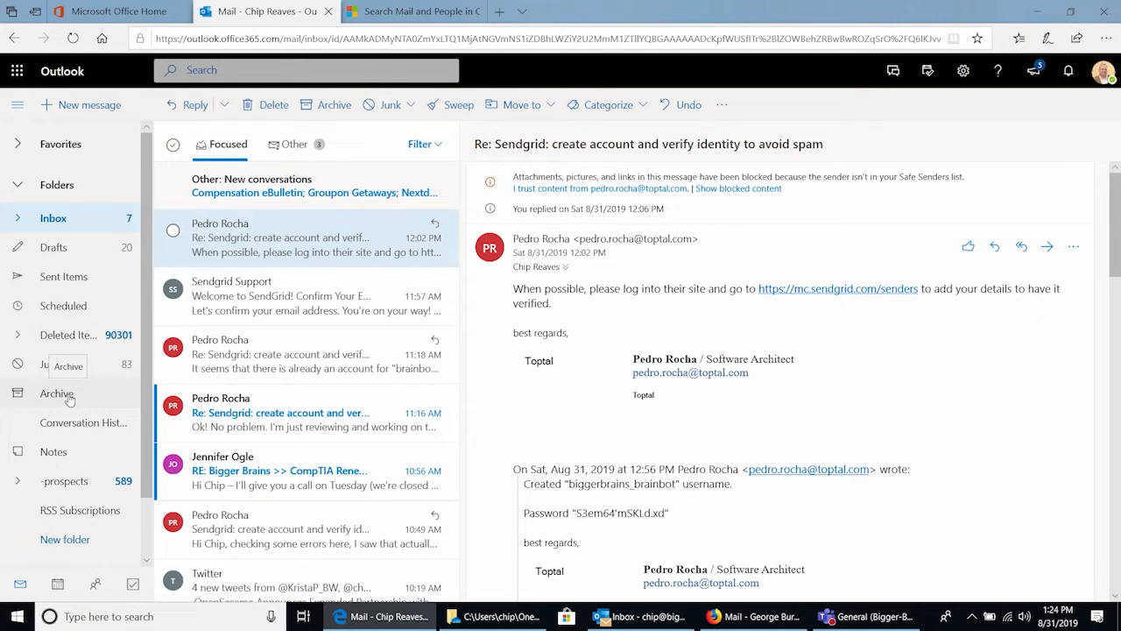
mouse_move(56, 403)
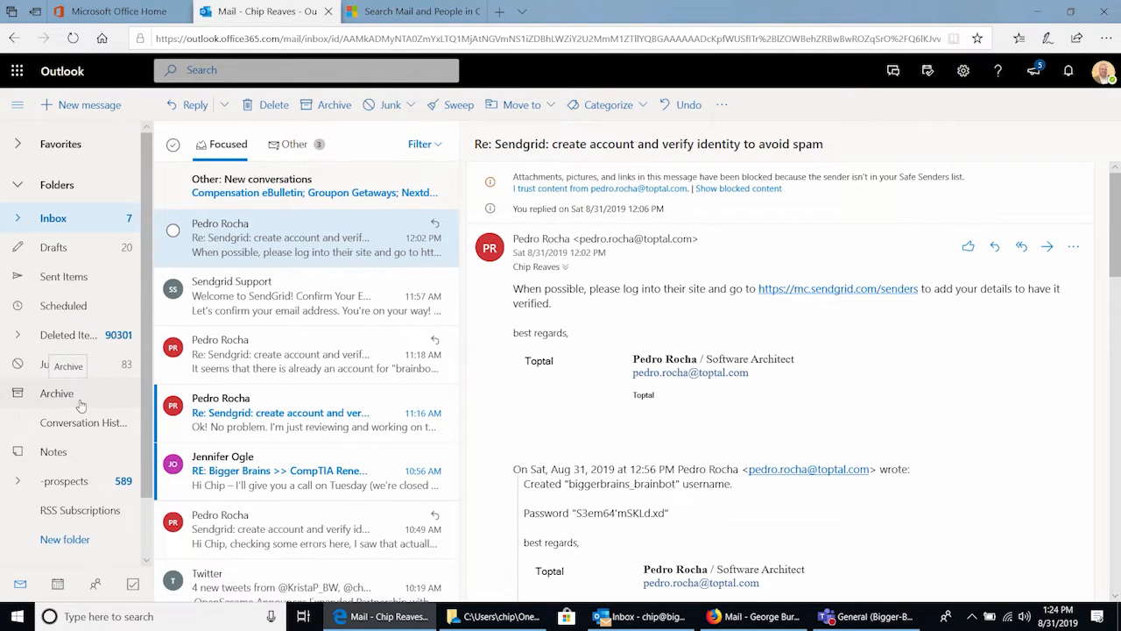
mouse_move(66, 422)
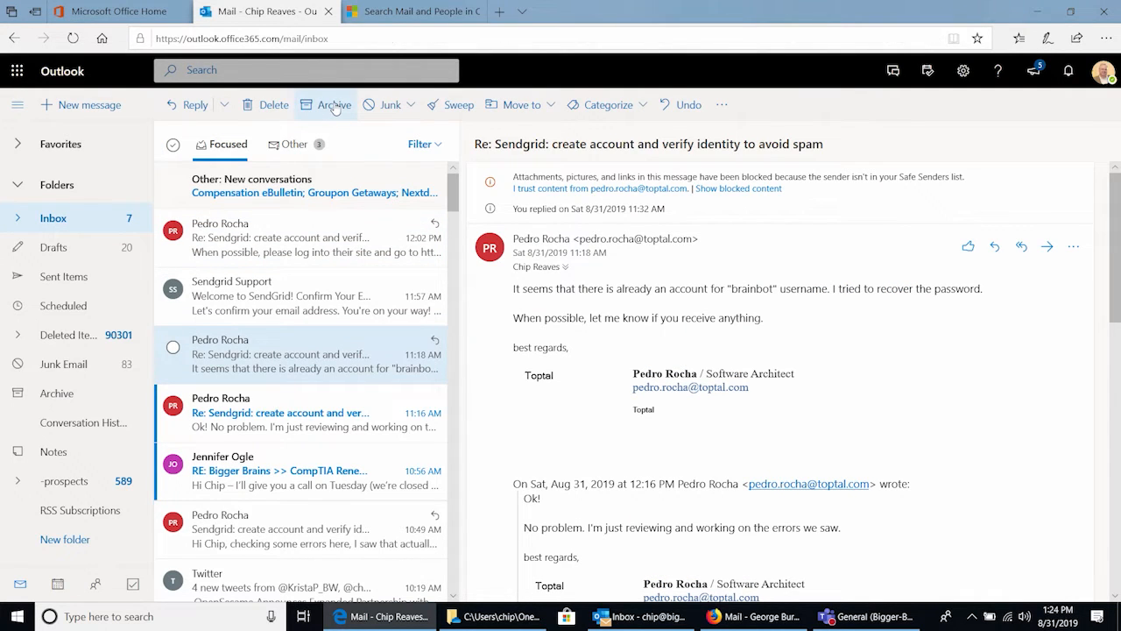
- Archive the 11:18 AM Sendgrid message and view it in the Archive folder
click(326, 105)
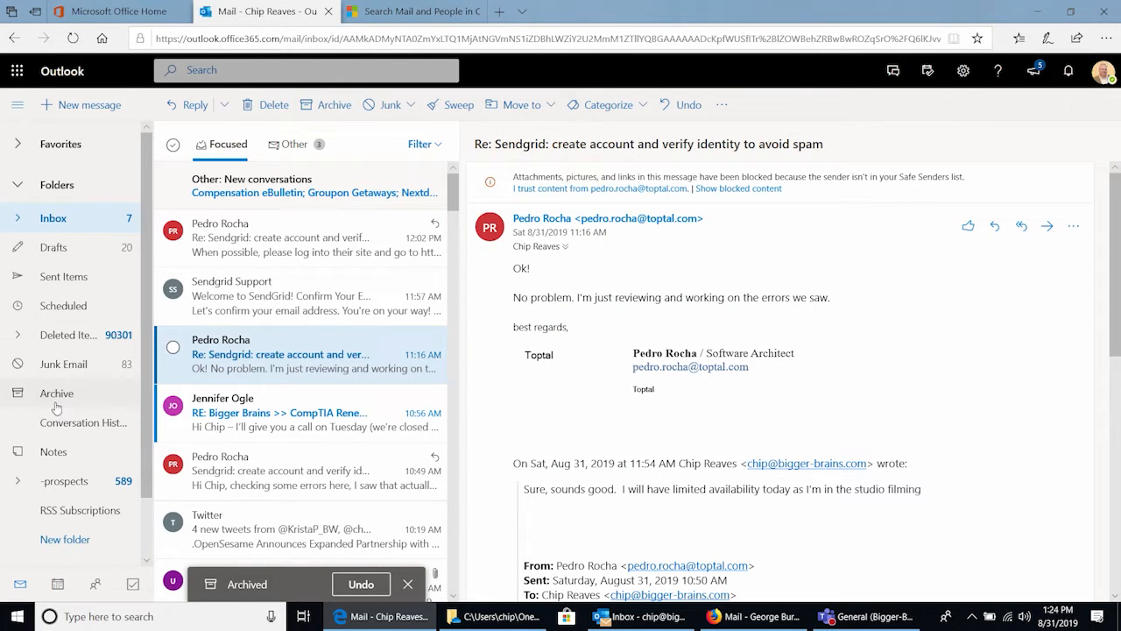
click(56, 393)
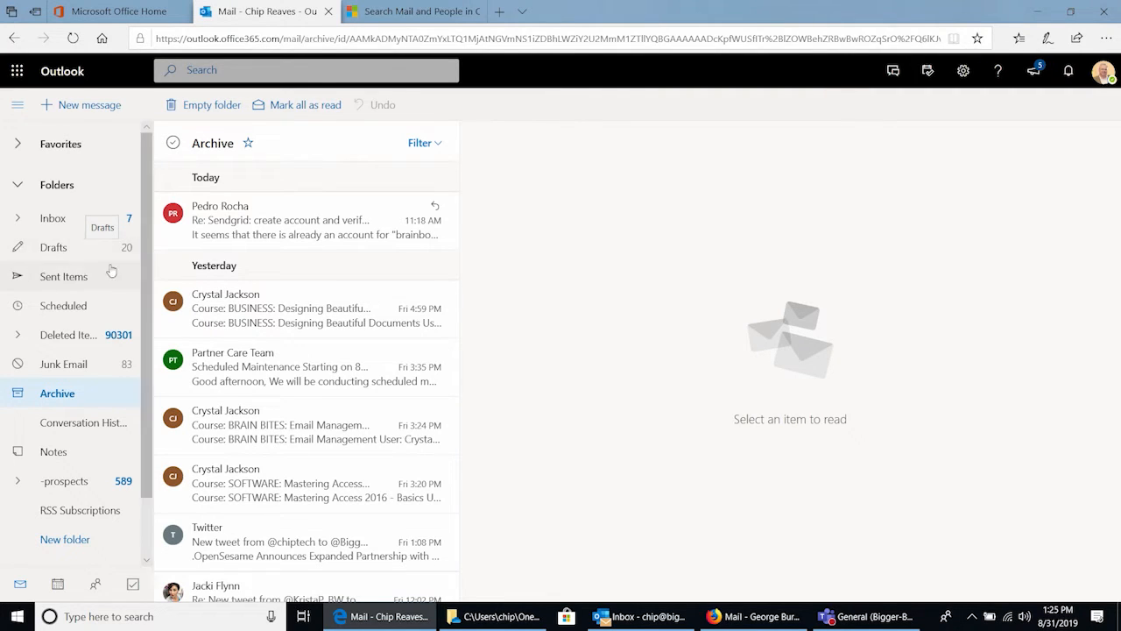
mouse_move(231, 231)
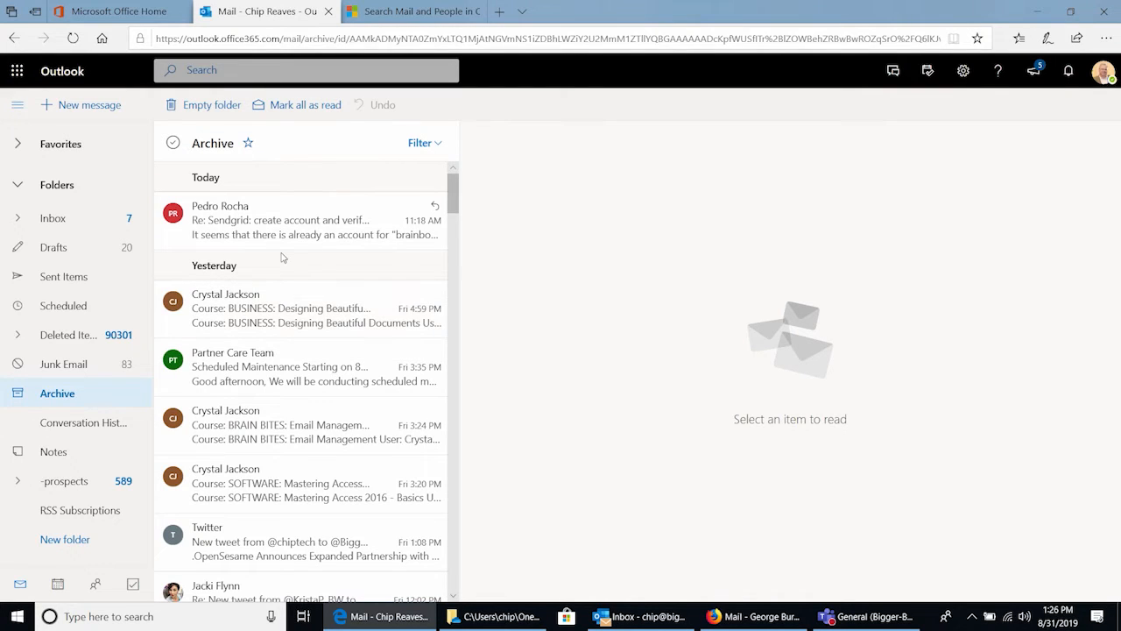
mouse_move(98, 259)
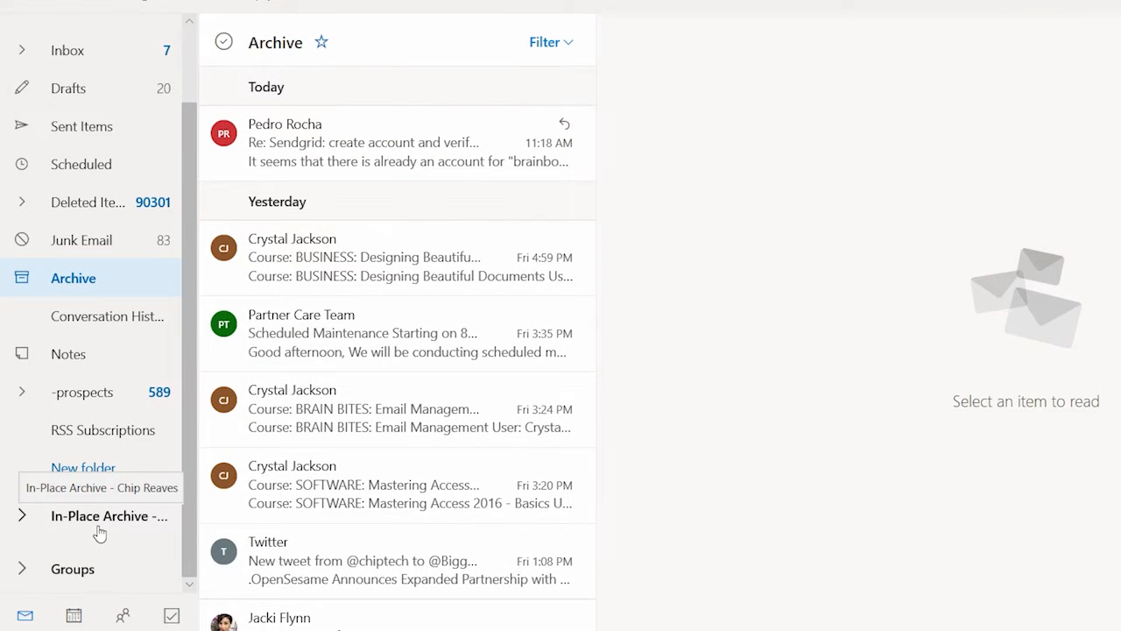
- Expand the Inbox in the folder pane and scroll through its subfolders
click(19, 515)
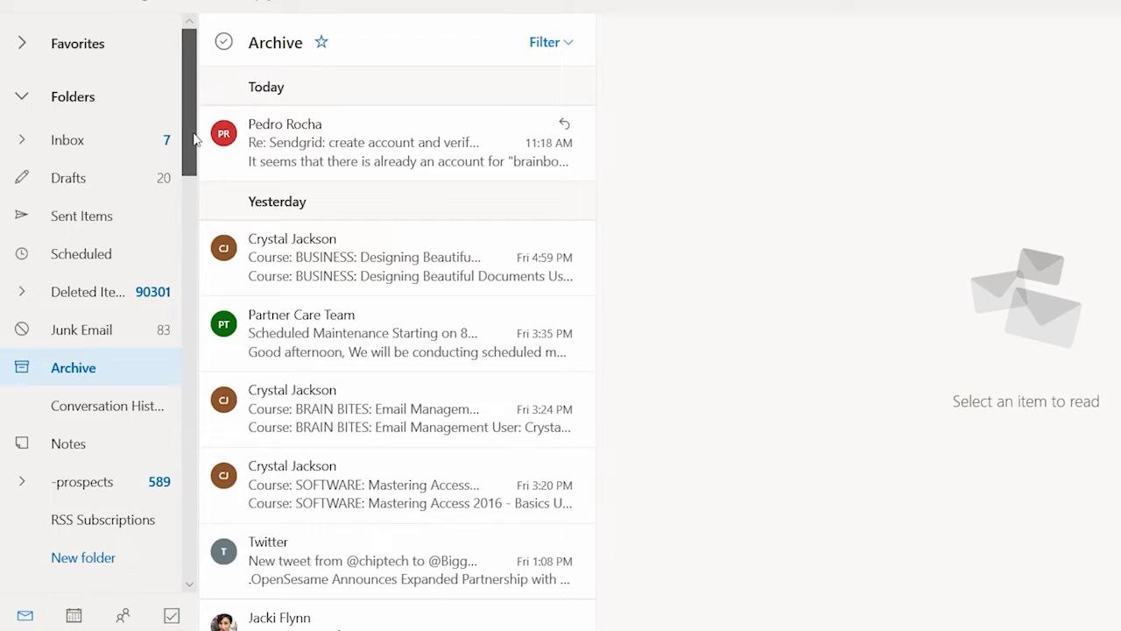
click(21, 140)
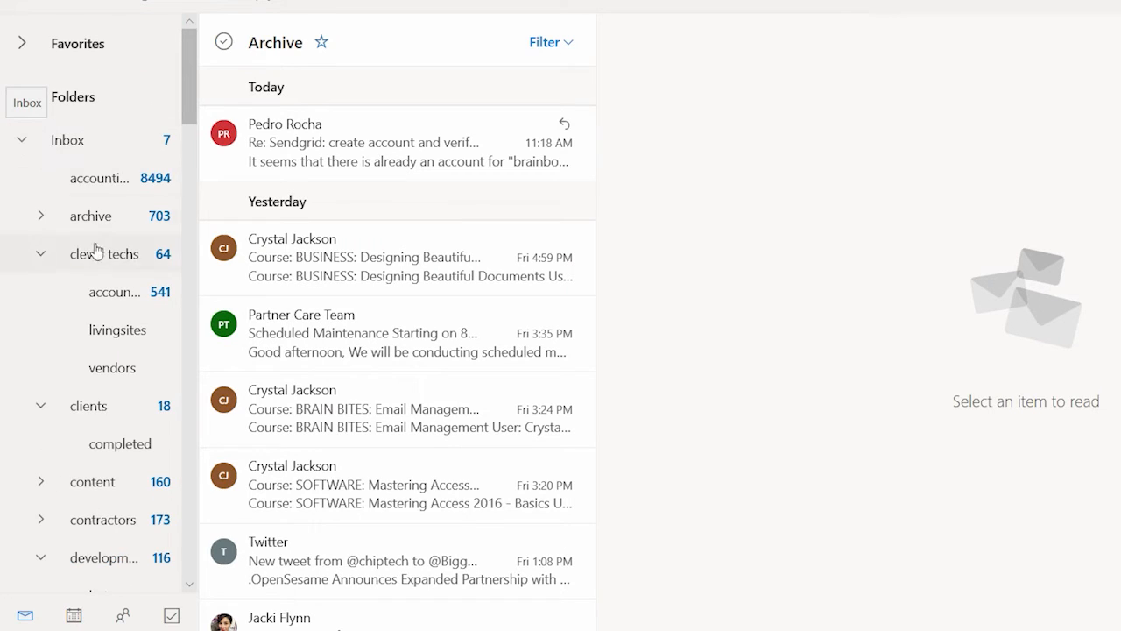
click(40, 253)
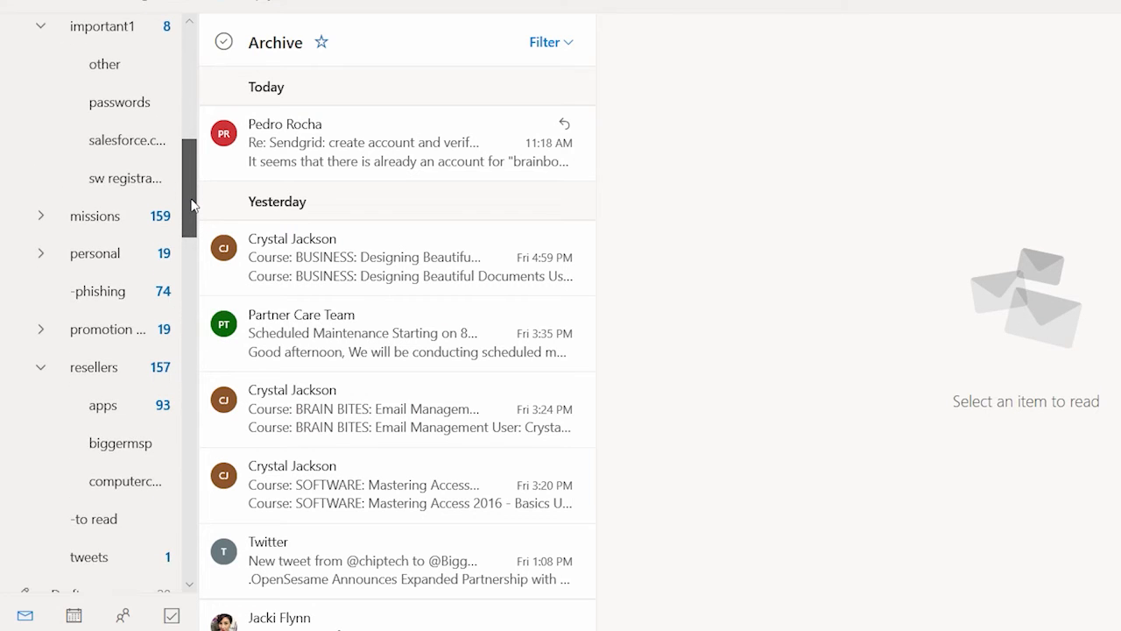
scroll(down, 3)
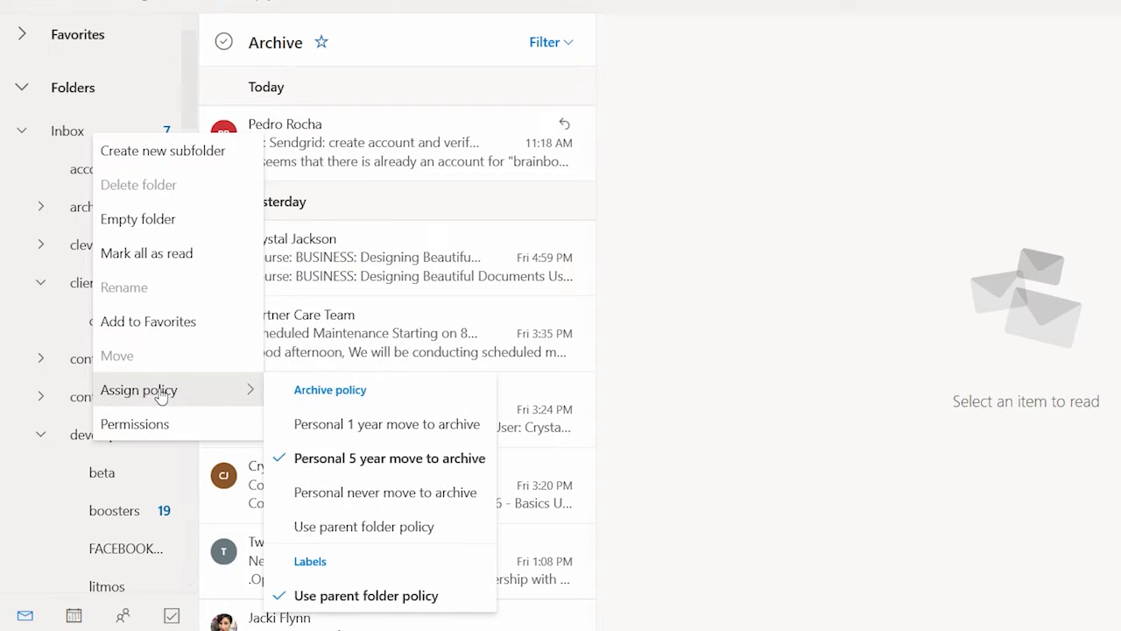
mouse_move(410, 466)
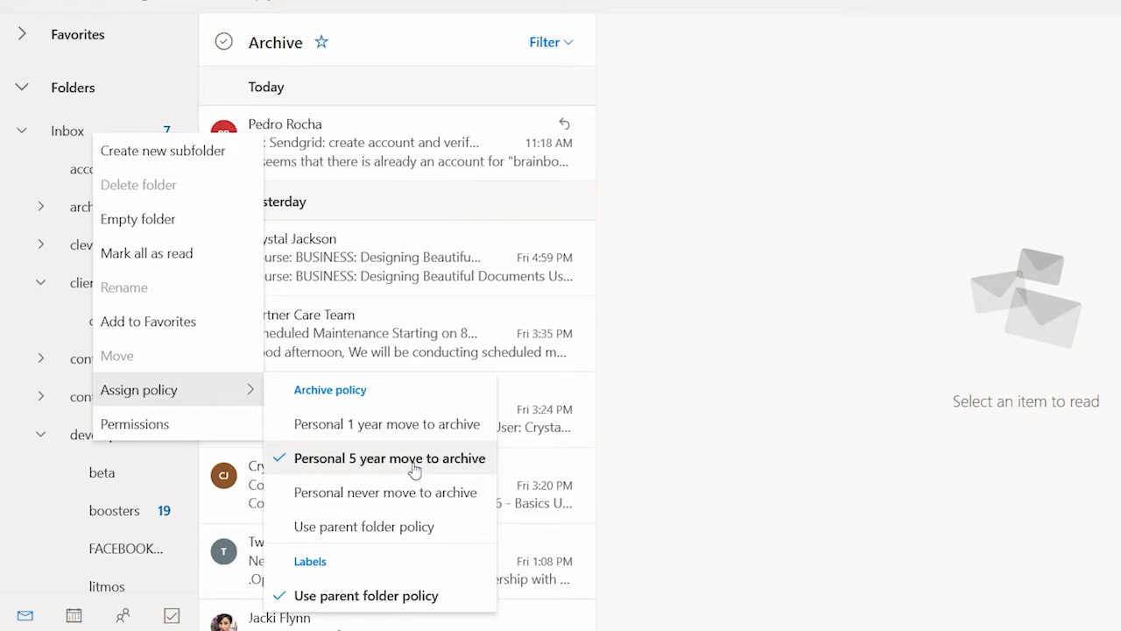
mouse_move(403, 471)
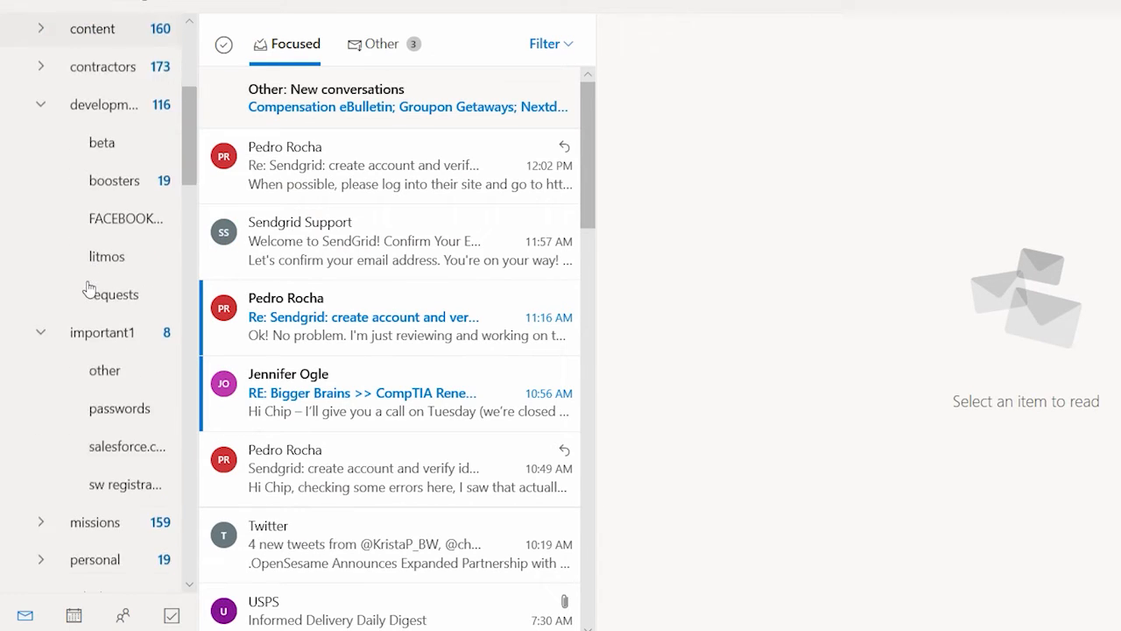
click(67, 473)
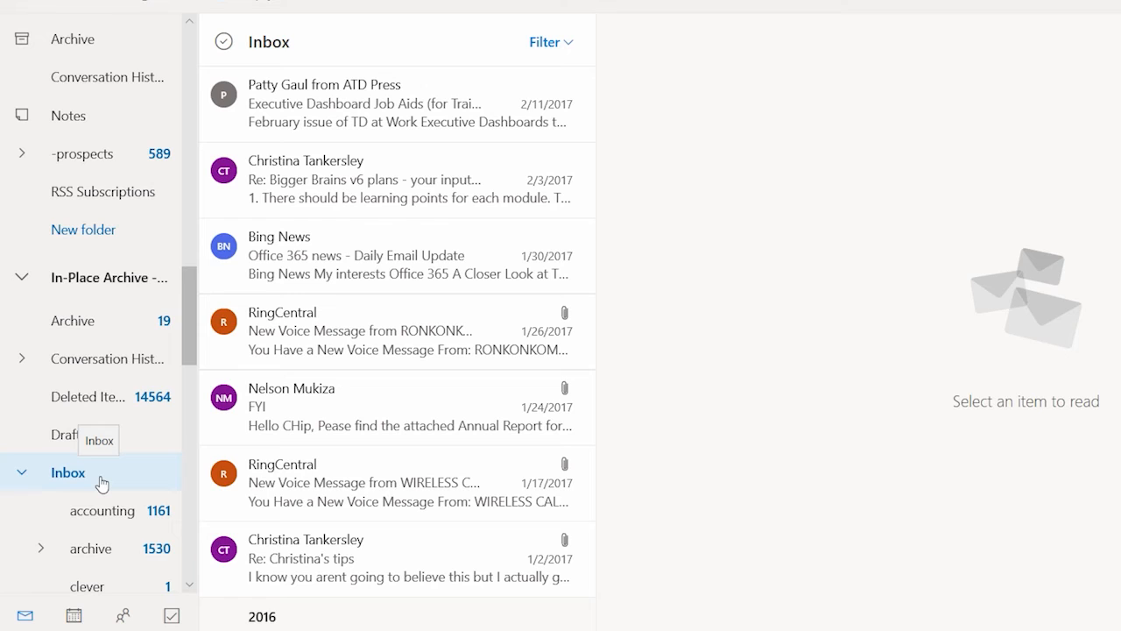
mouse_move(148, 312)
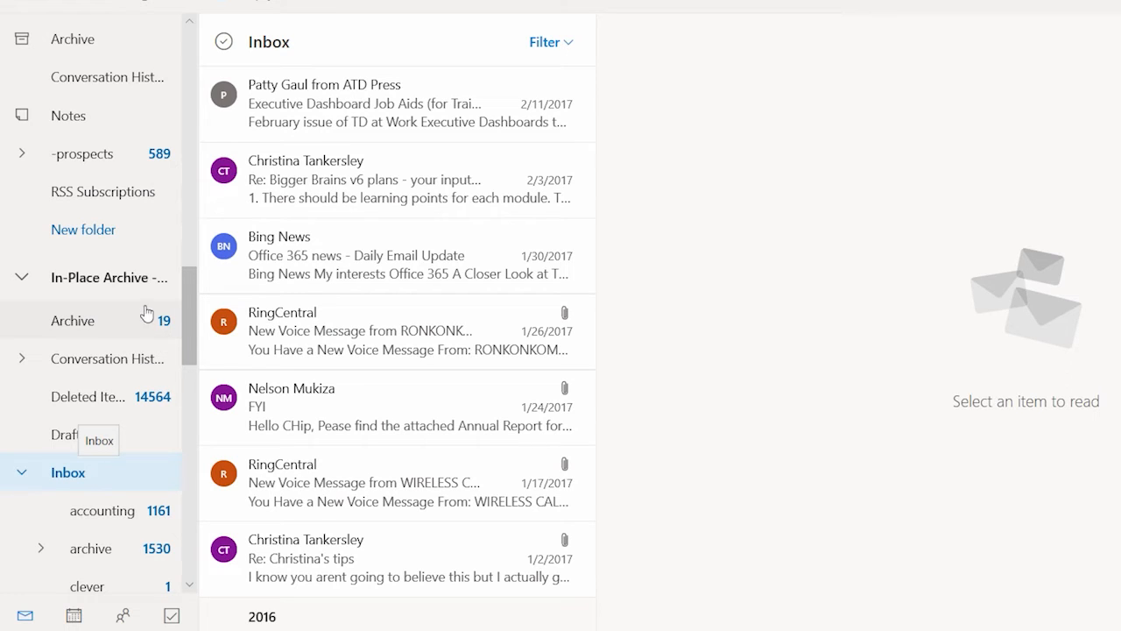
mouse_move(438, 115)
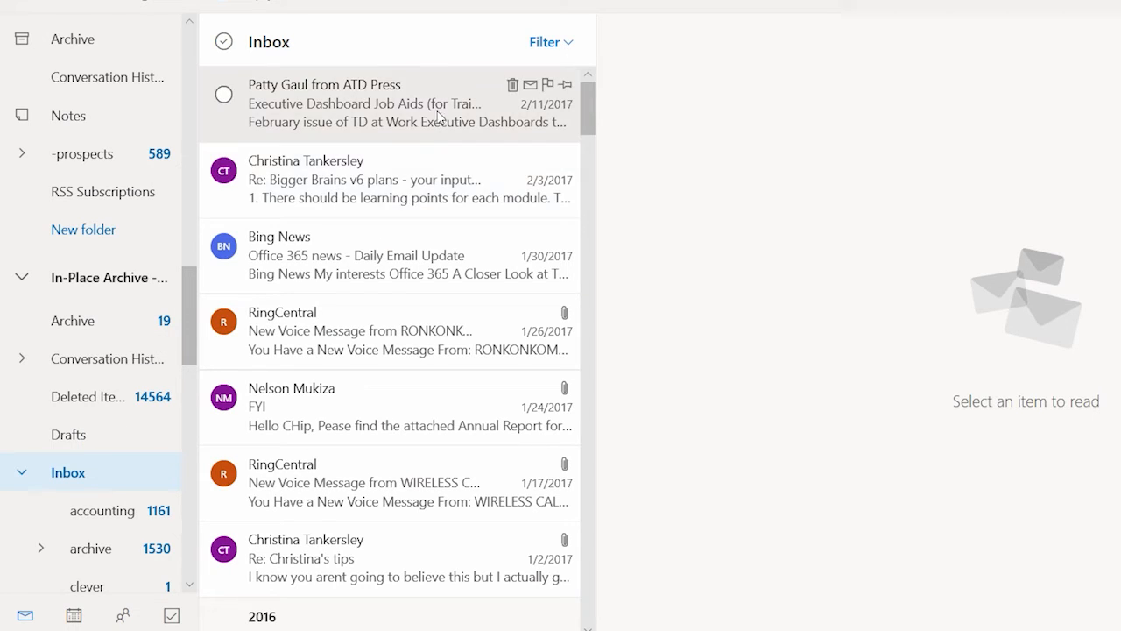
mouse_move(382, 372)
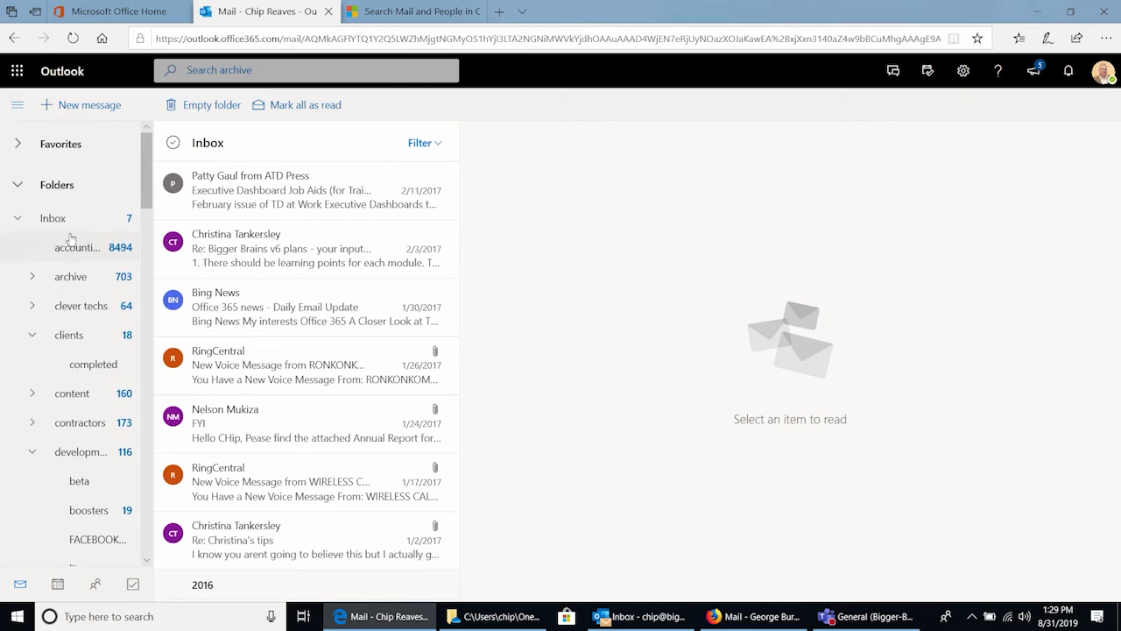
- Return to the main mailbox Inbox and its current messages
click(53, 217)
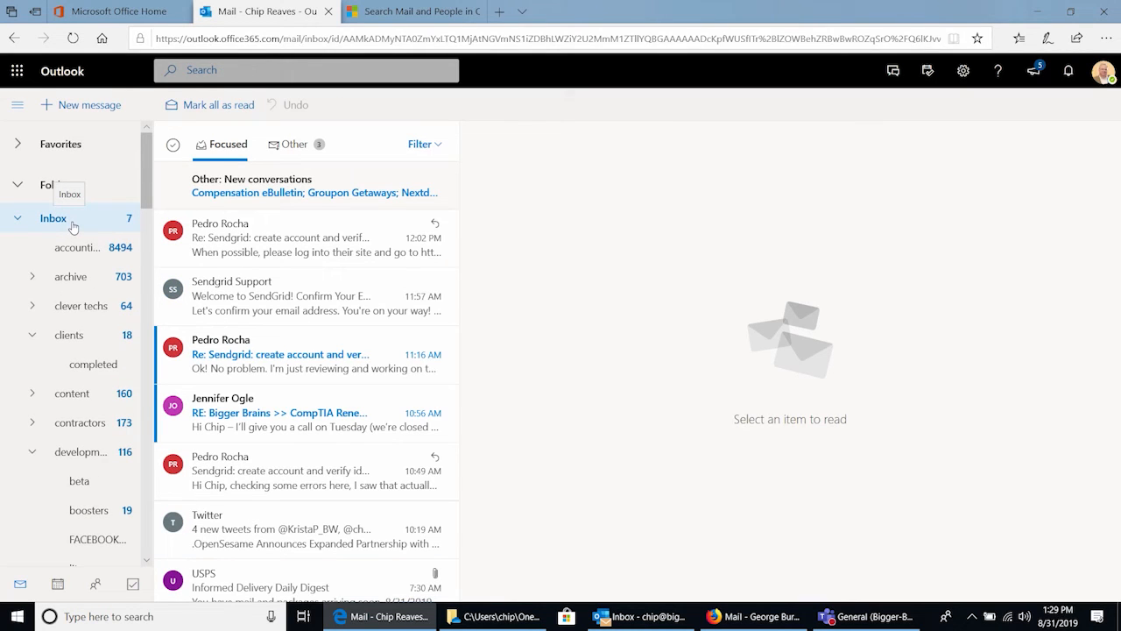
mouse_move(79, 229)
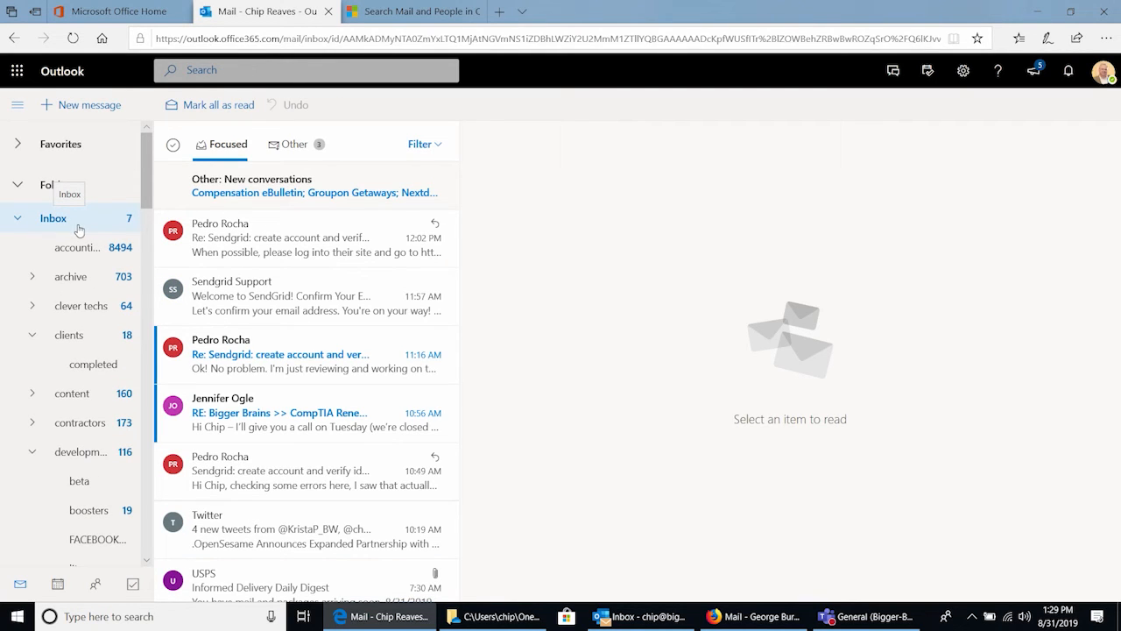
click(307, 70)
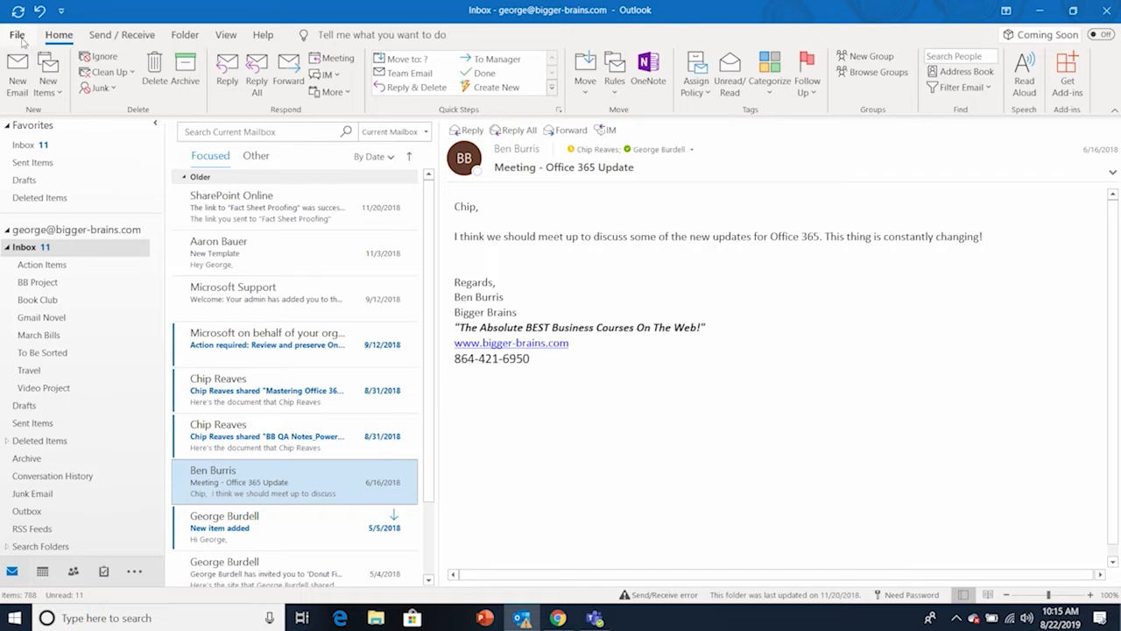
- Reach the Advanced page of Outlook Options via File > Options
click(16, 33)
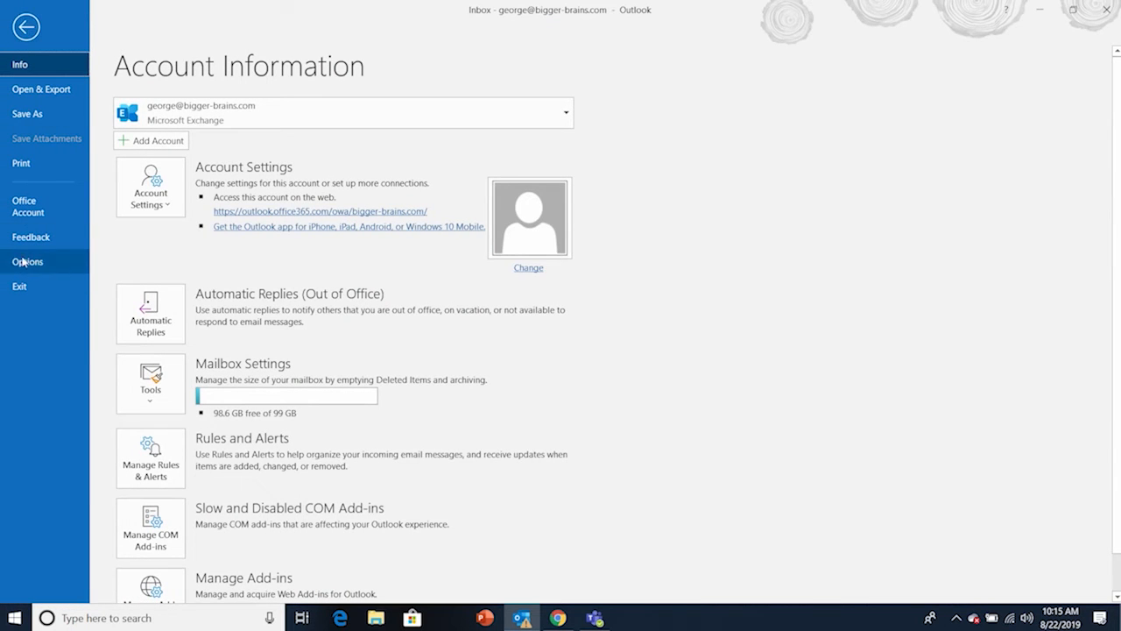
click(26, 262)
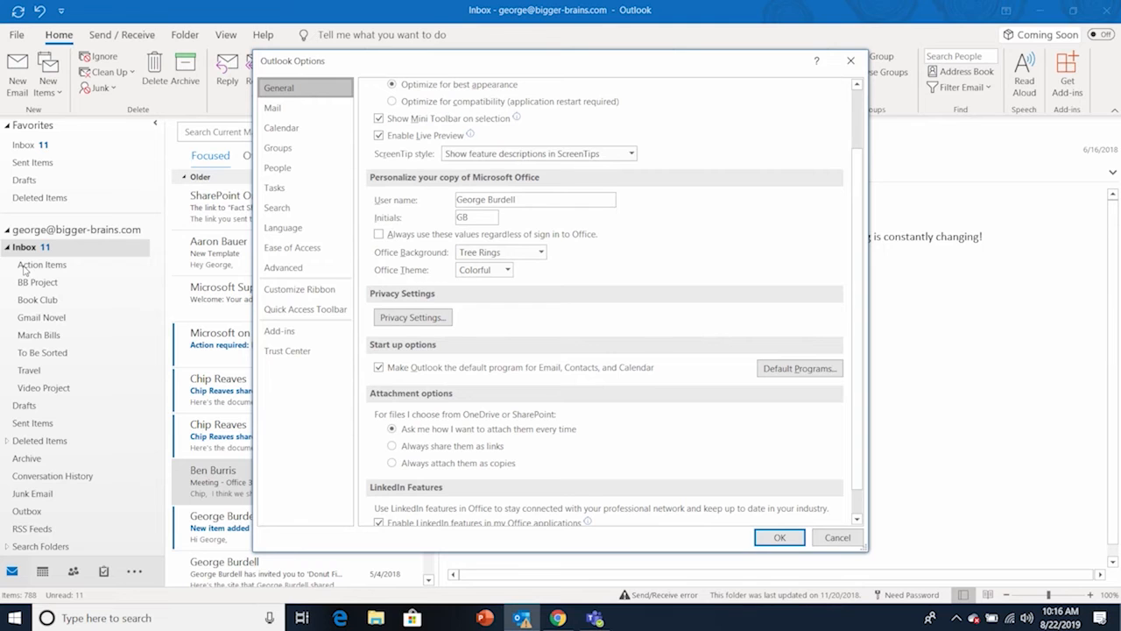
click(284, 267)
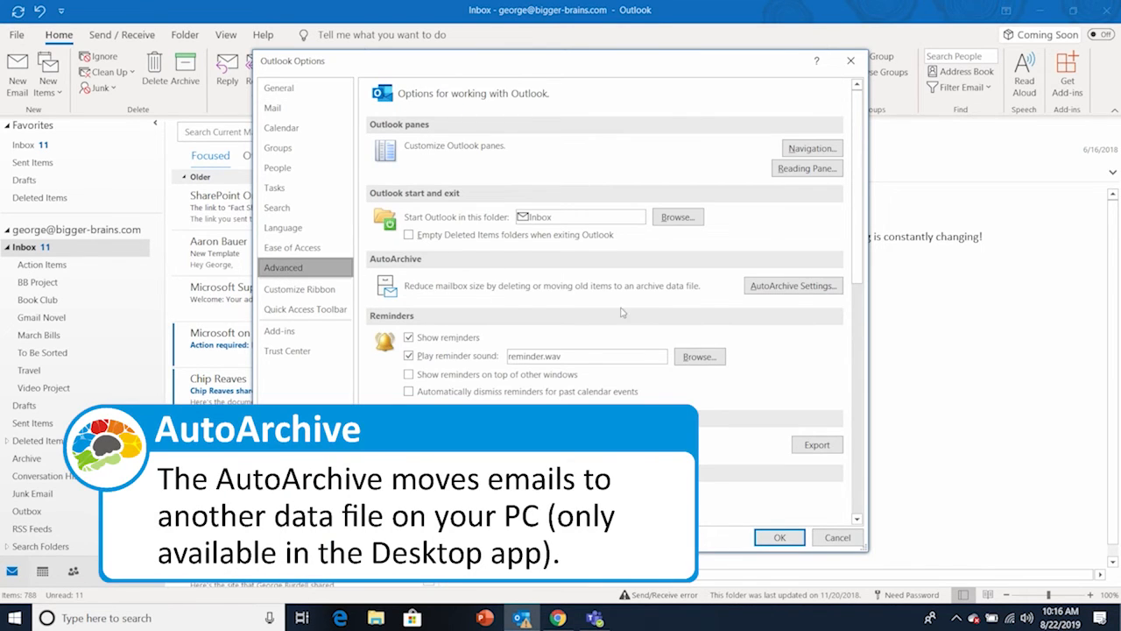
mouse_move(794, 294)
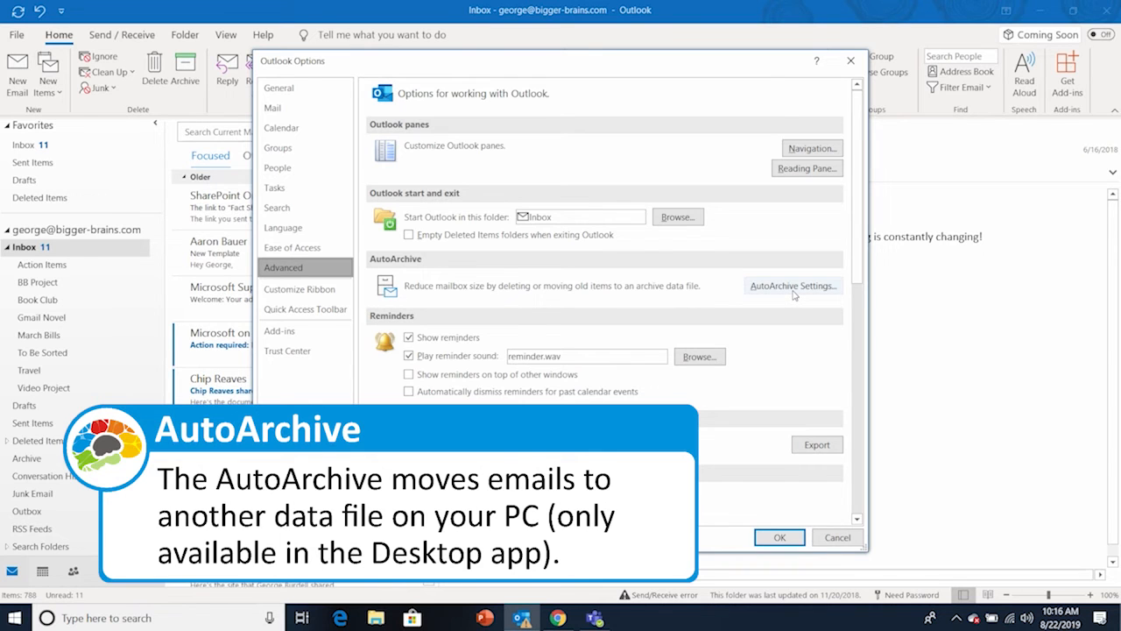
- Show the AutoArchive Settings dialog and review the Run AutoArchive every option
click(792, 284)
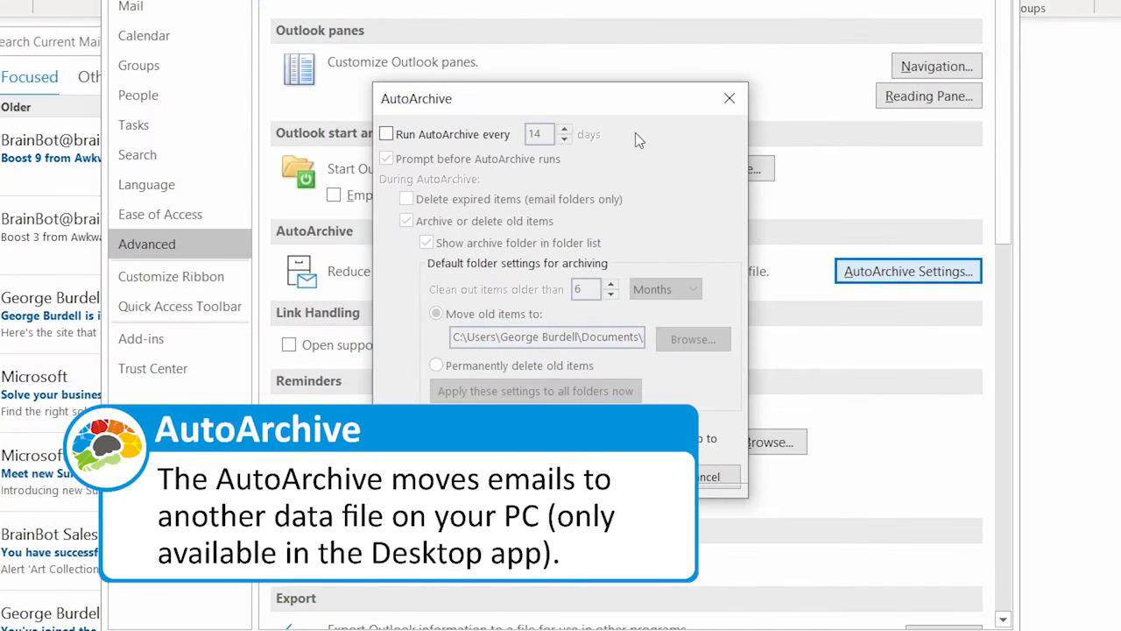
click(386, 134)
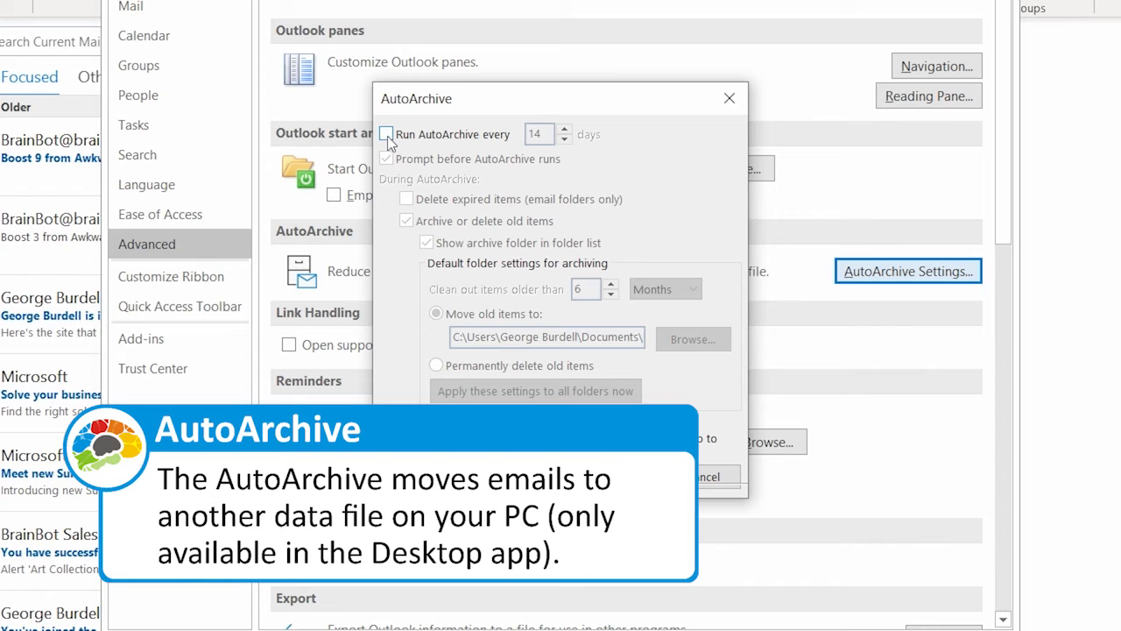
click(385, 133)
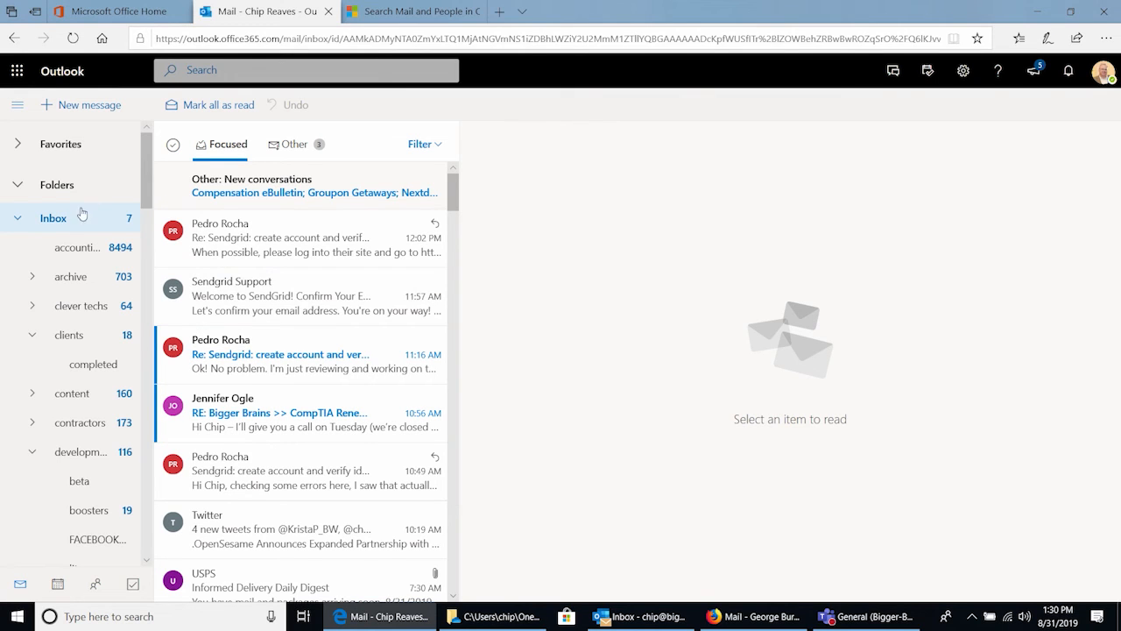
mouse_move(281, 289)
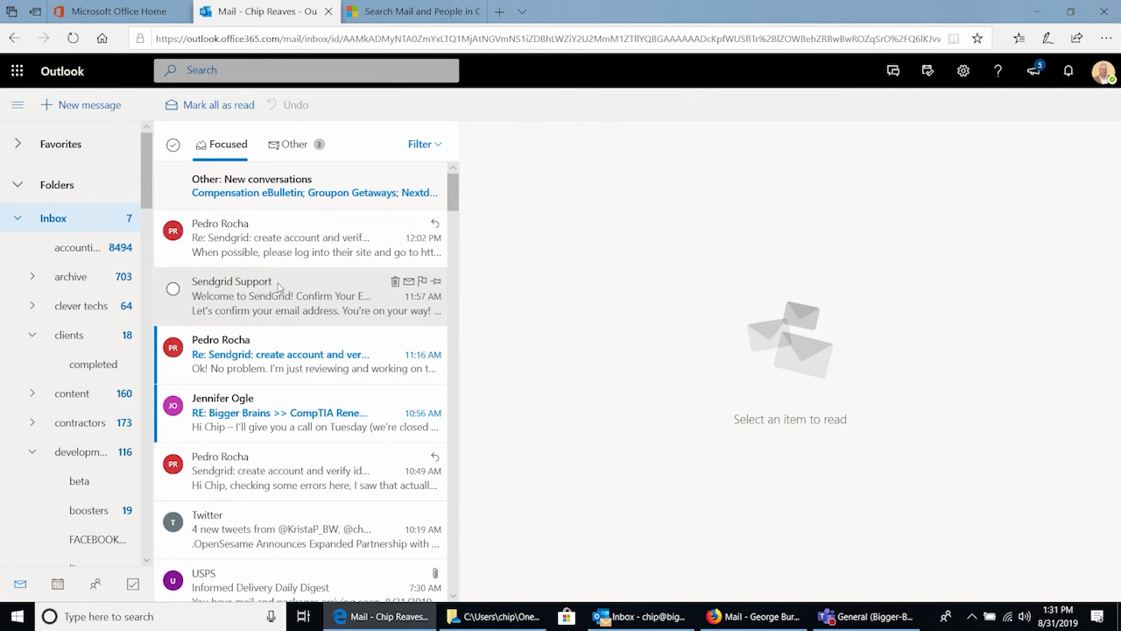
- Open the Sendgrid Support email-confirmation message in the reading pane
click(298, 294)
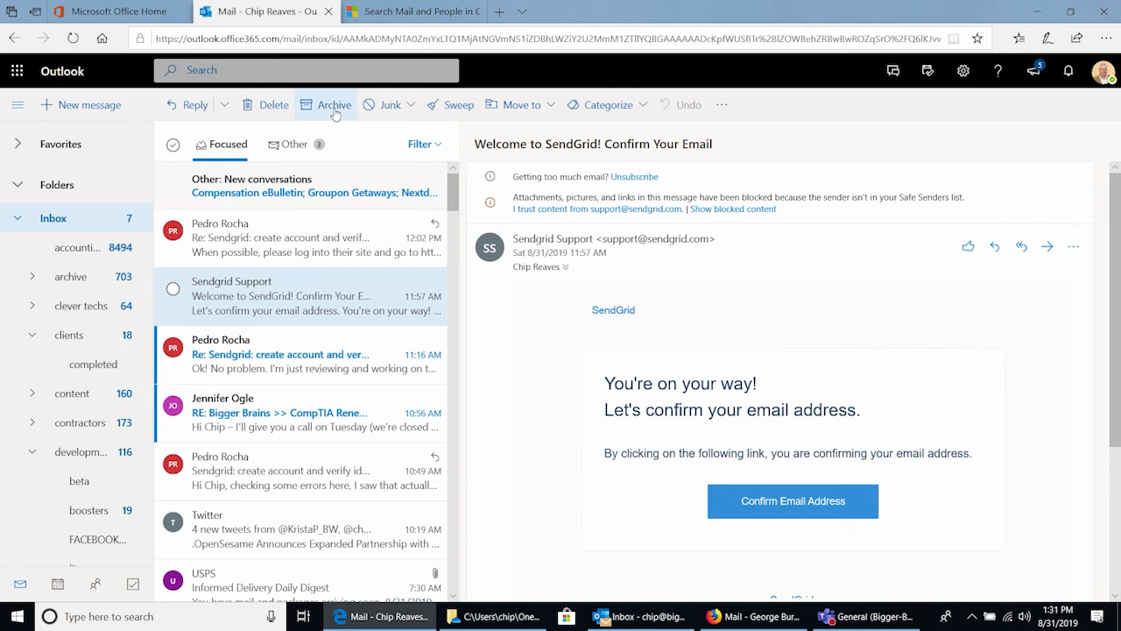
mouse_move(296, 298)
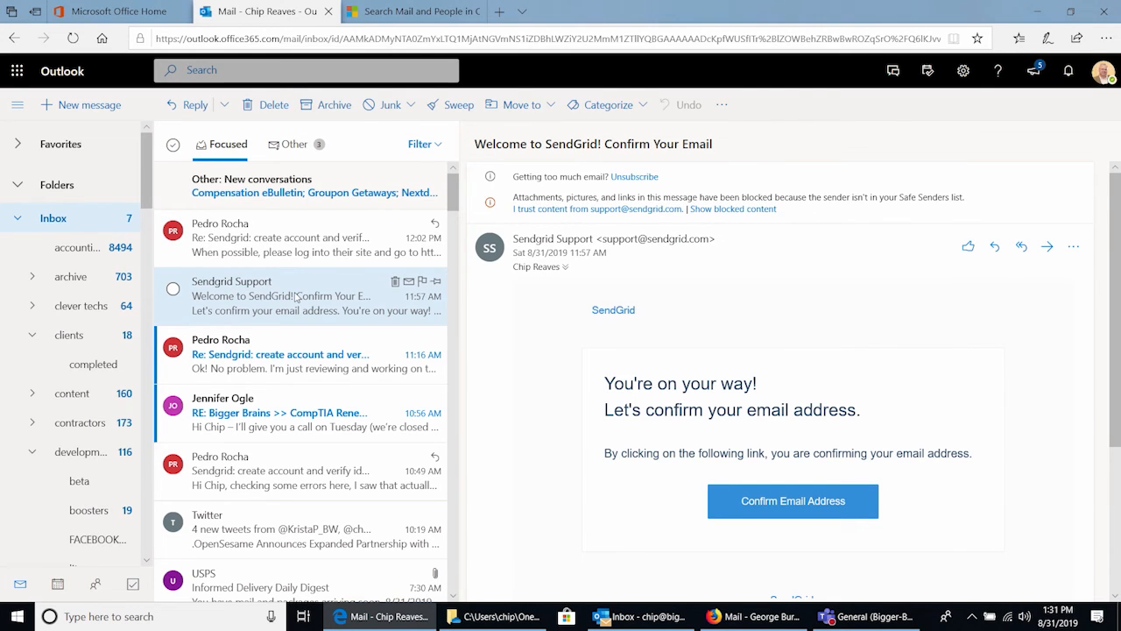